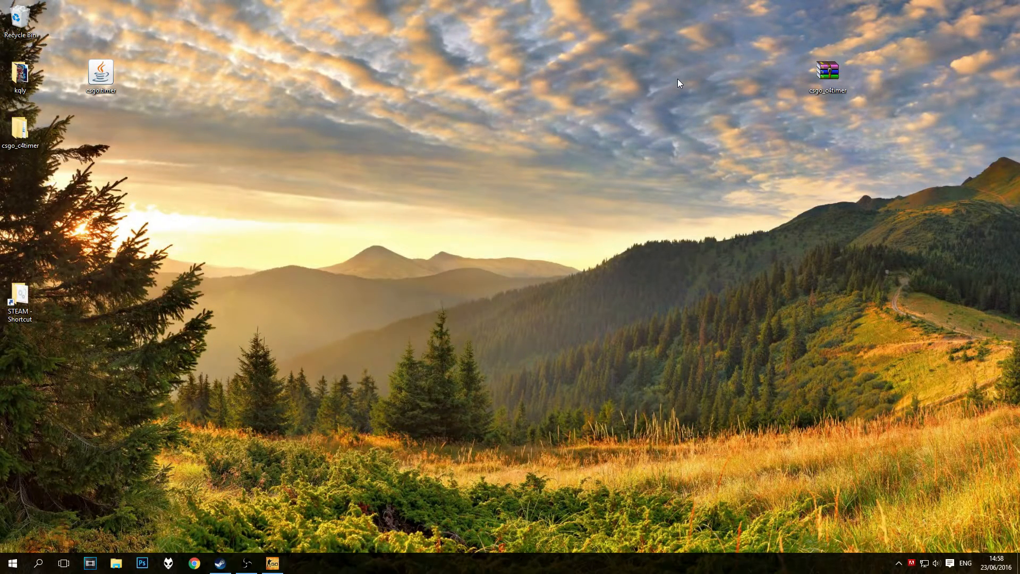
pyautogui.moveTo(496, 119)
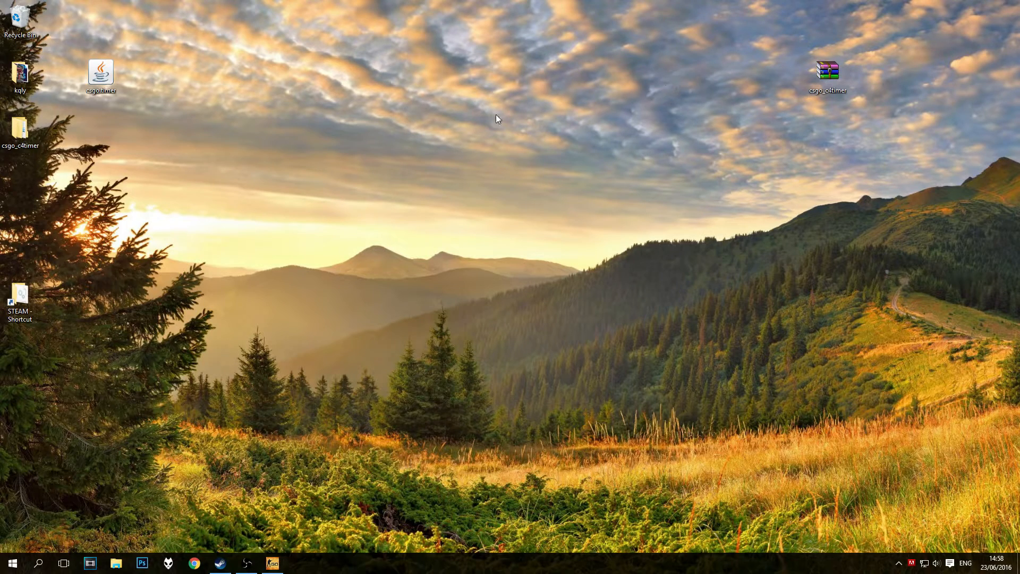
pyautogui.moveTo(414, 173)
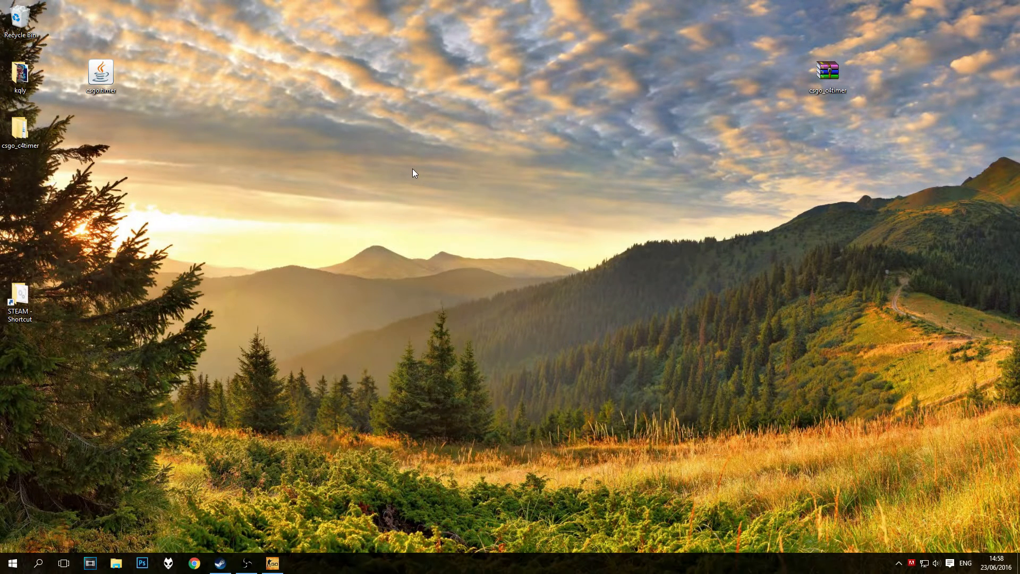
pyautogui.moveTo(568, 109)
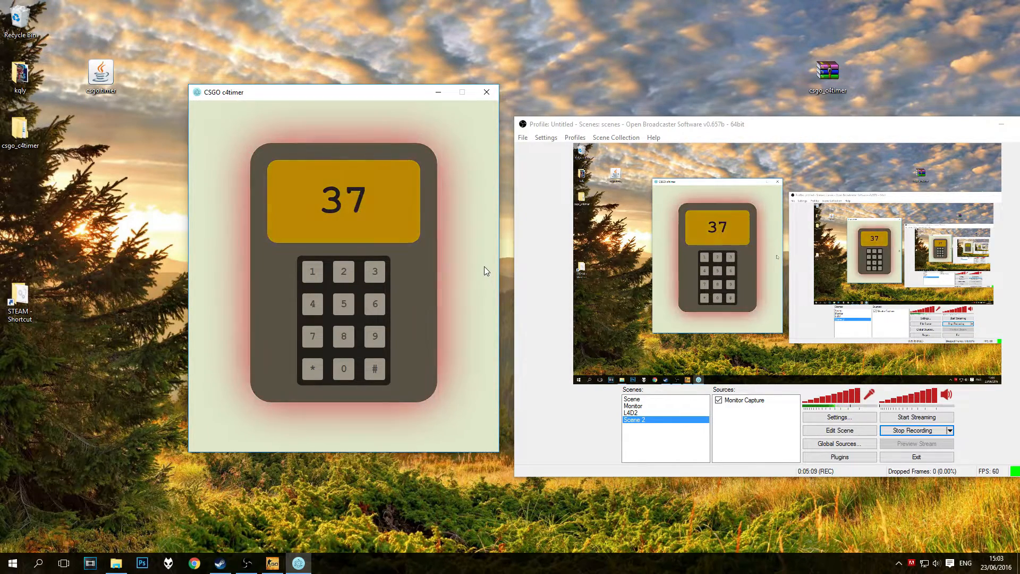
# Close the csgo_c4timer window after the bomb countdown finishes
pyautogui.click(486, 92)
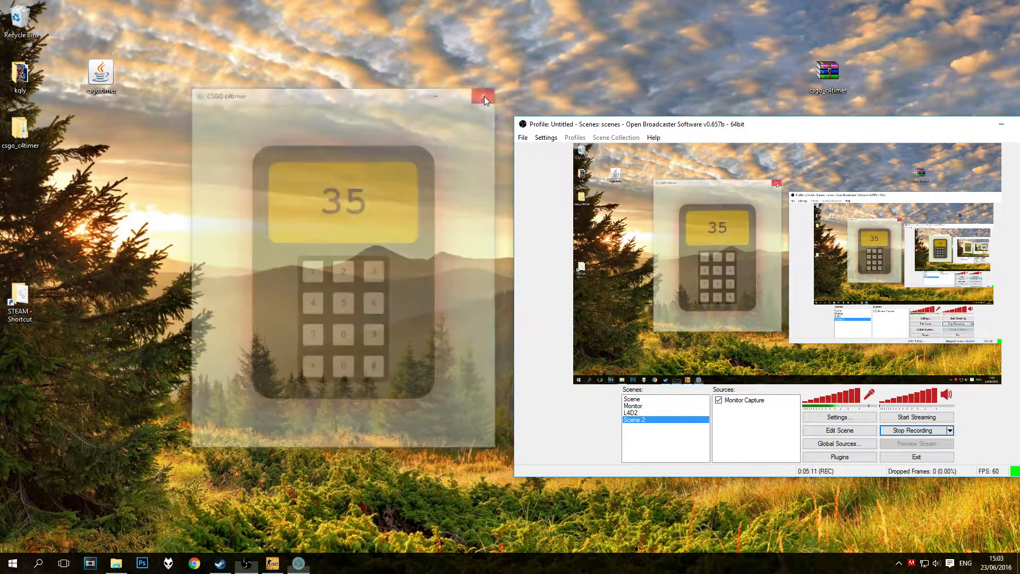
pyautogui.click(483, 97)
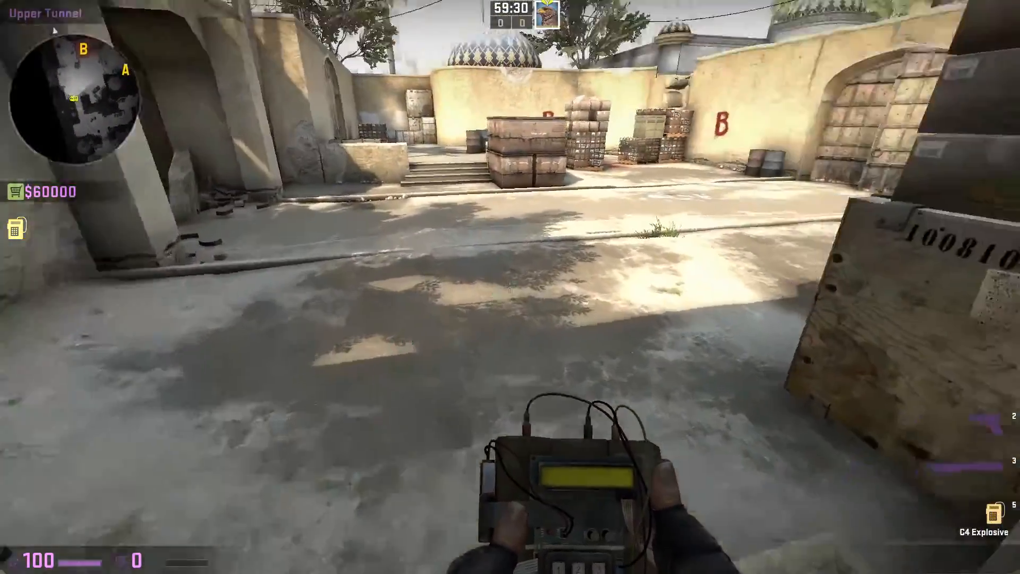
pyautogui.moveTo(510, 280)
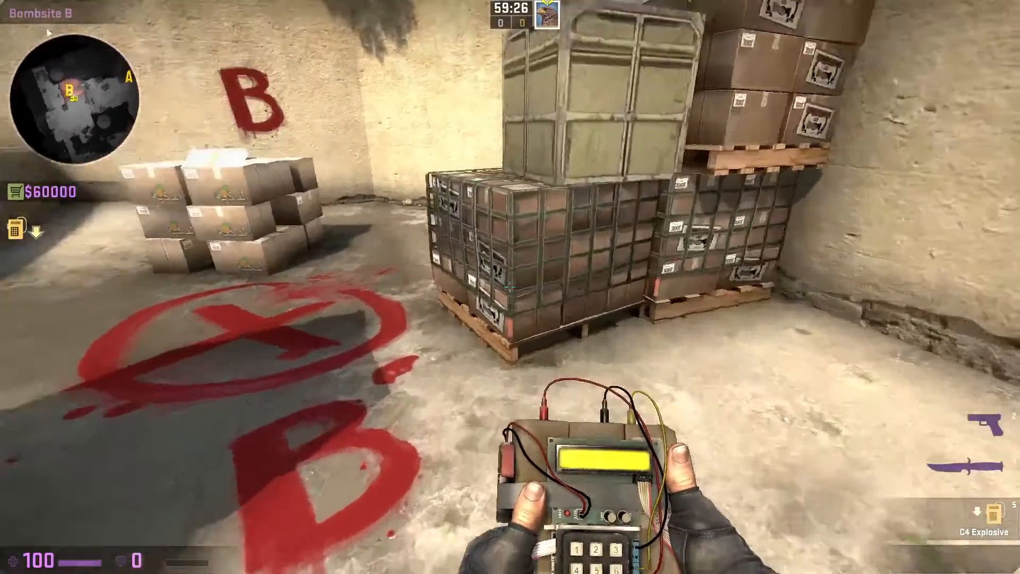
# Pause the game and bring up Video Settings under Help & Options
pyautogui.press('Escape')
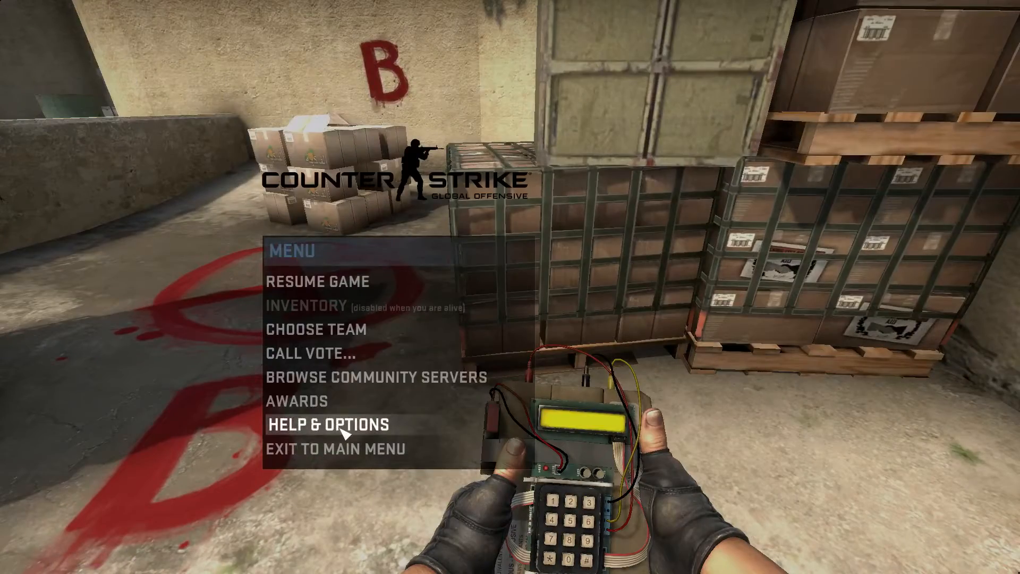
pyautogui.click(328, 424)
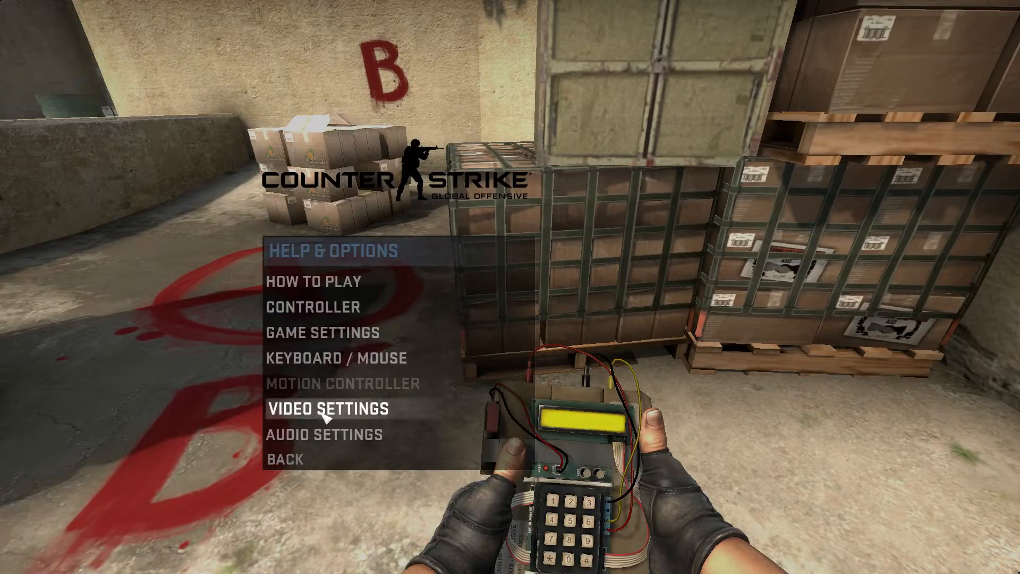
pyautogui.click(331, 408)
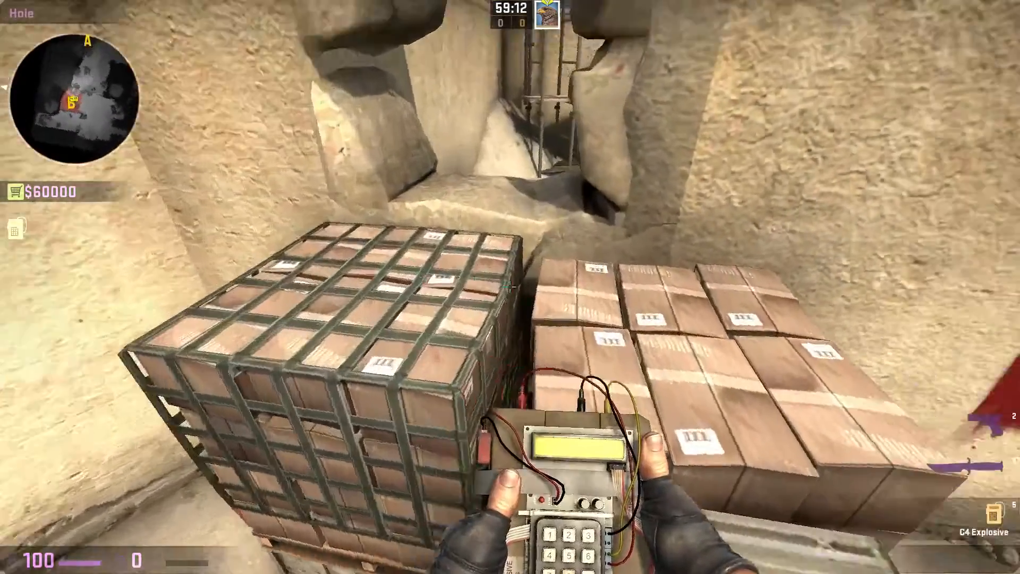
pyautogui.moveTo(510, 287)
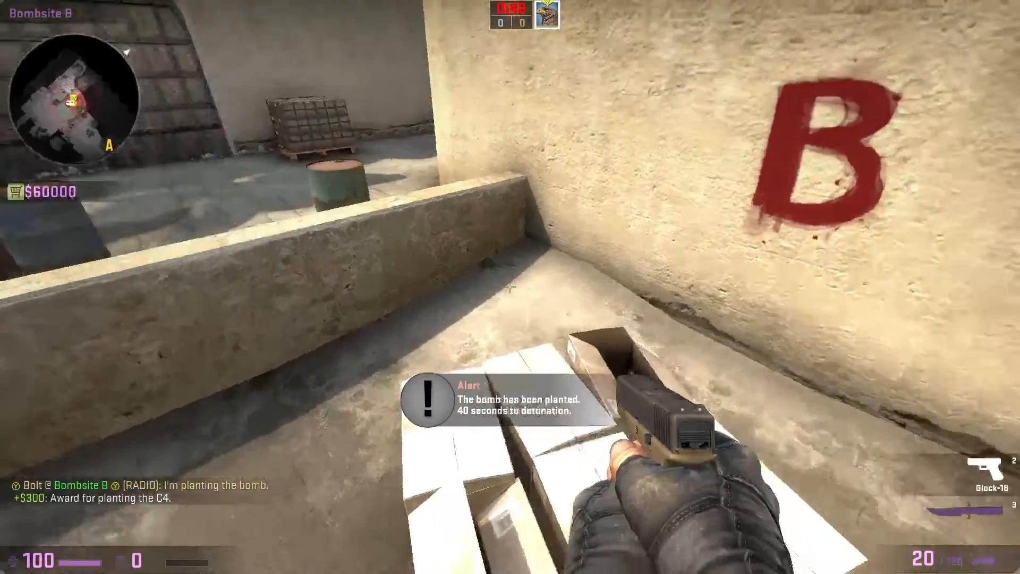
pyautogui.moveTo(510, 287)
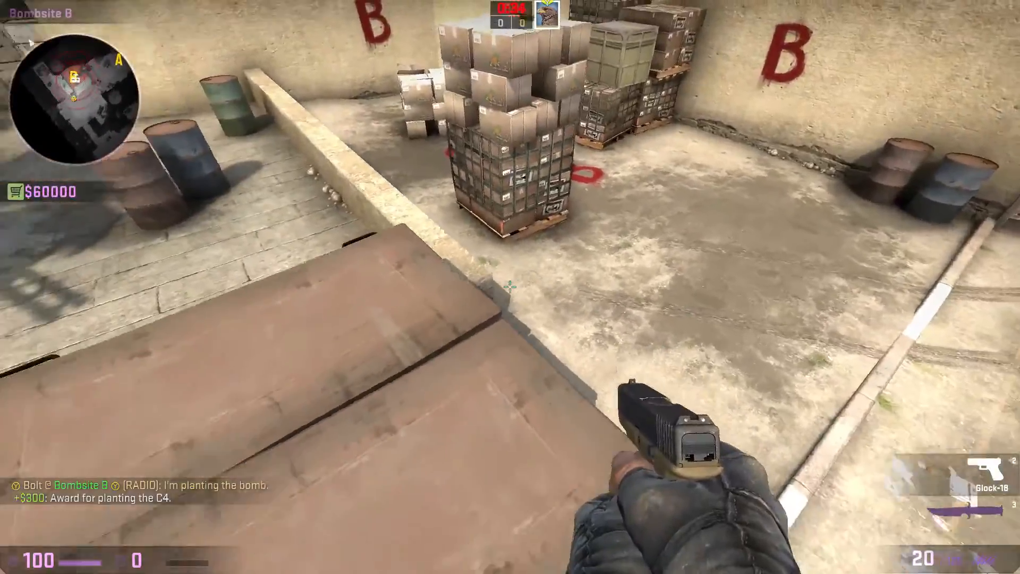
pyautogui.moveTo(510, 287)
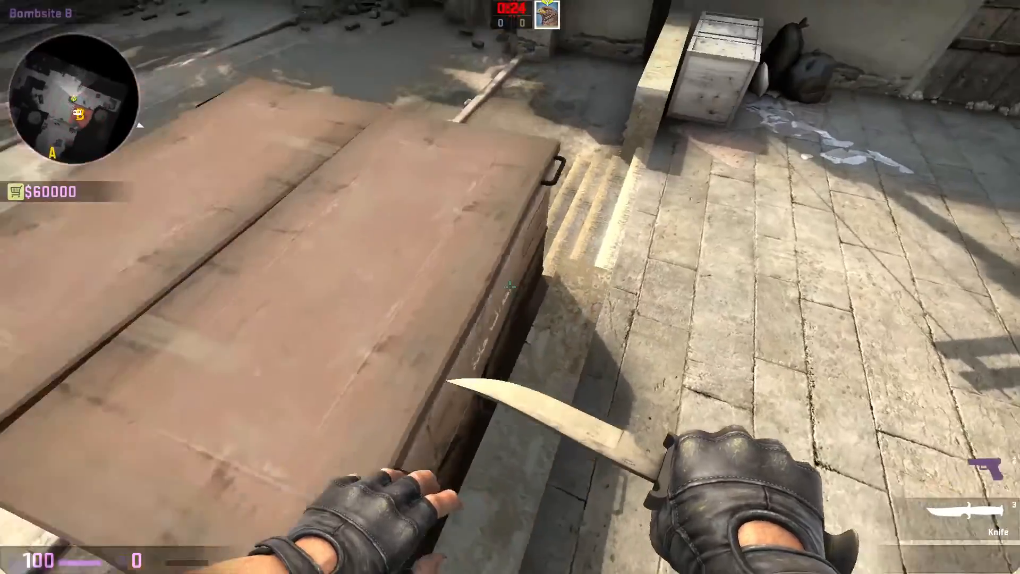
pyautogui.moveTo(510, 286)
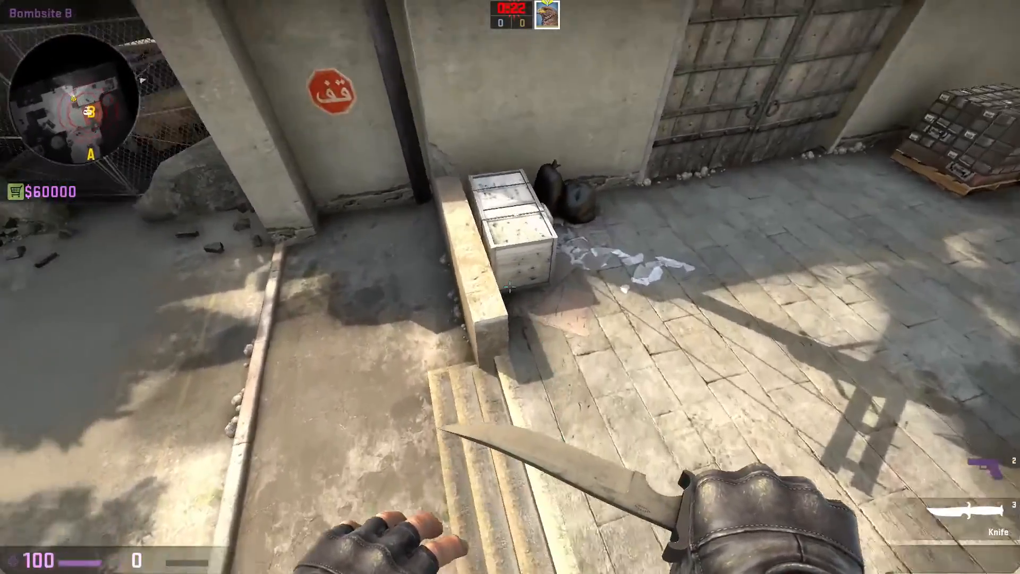
pyautogui.moveTo(509, 286)
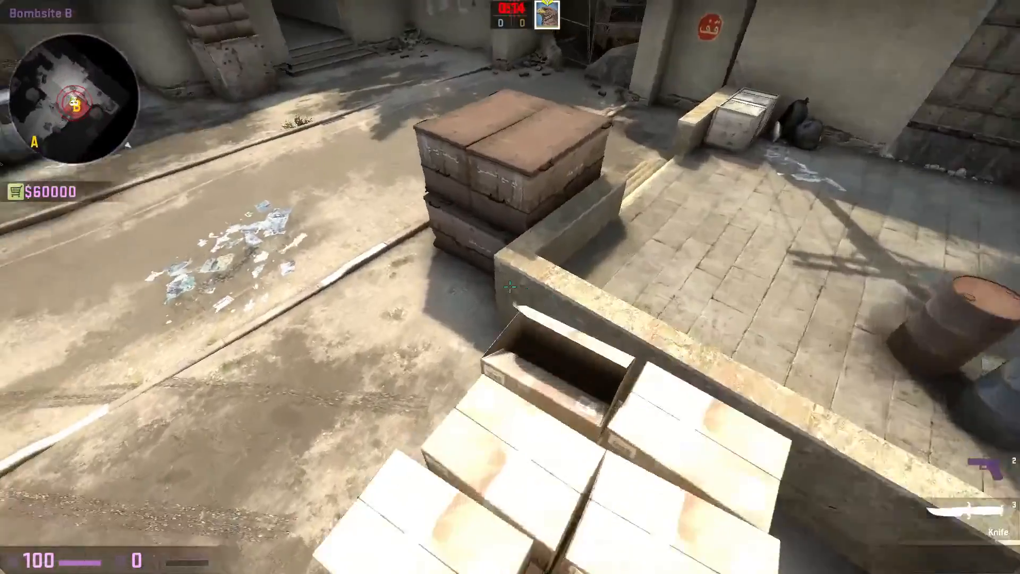
pyautogui.moveTo(510, 287)
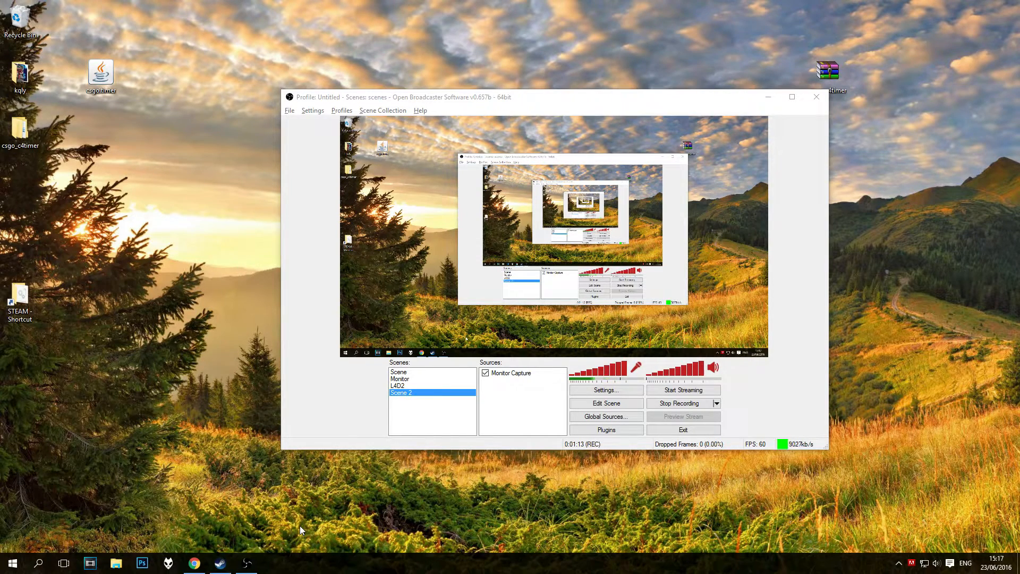
pyautogui.moveTo(149, 344)
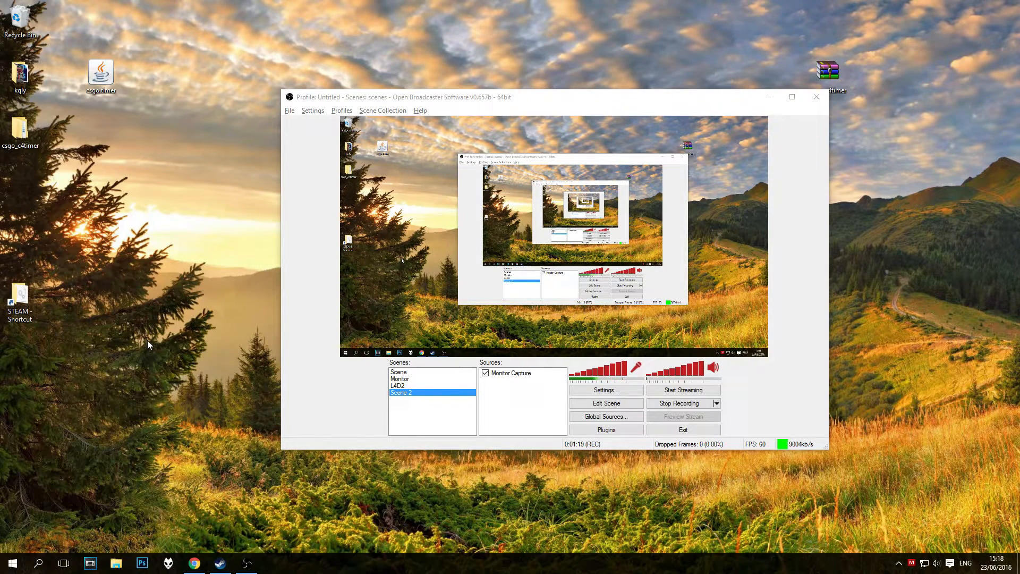
pyautogui.moveTo(103, 190)
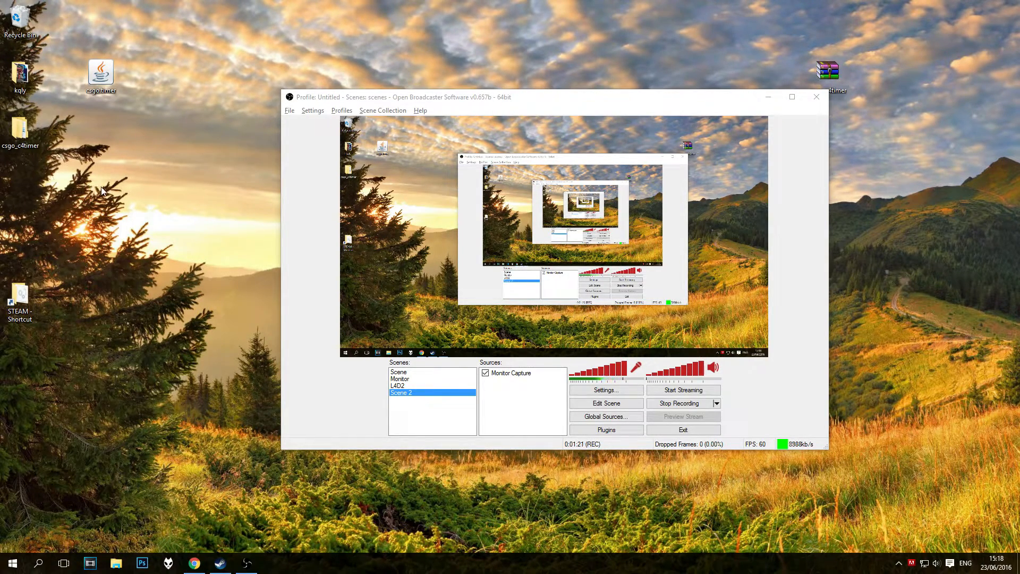
# Open the csgo_c4timer folder from the desktop while OBS records
pyautogui.doubleClick(20, 130)
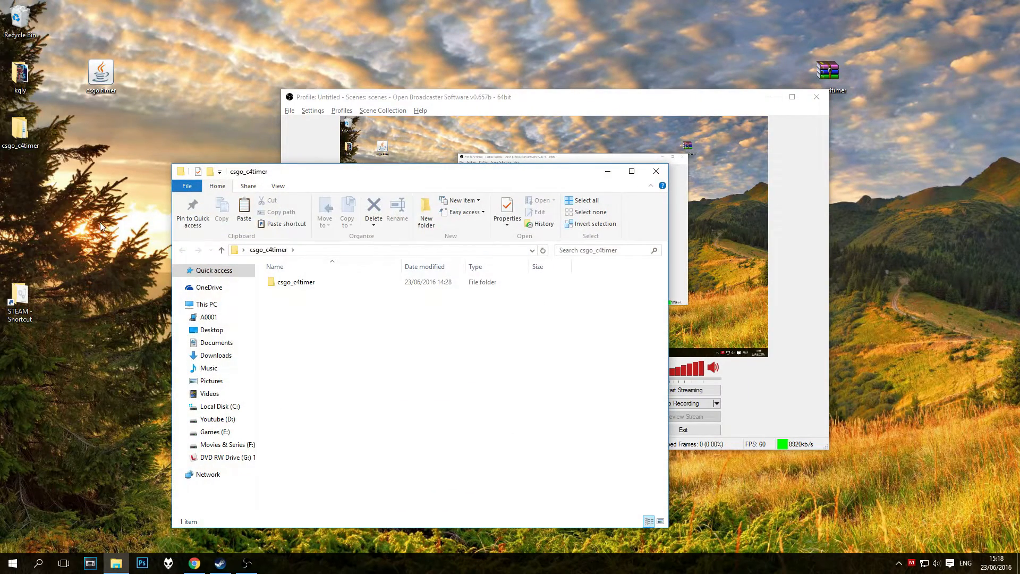
pyautogui.moveTo(313, 297)
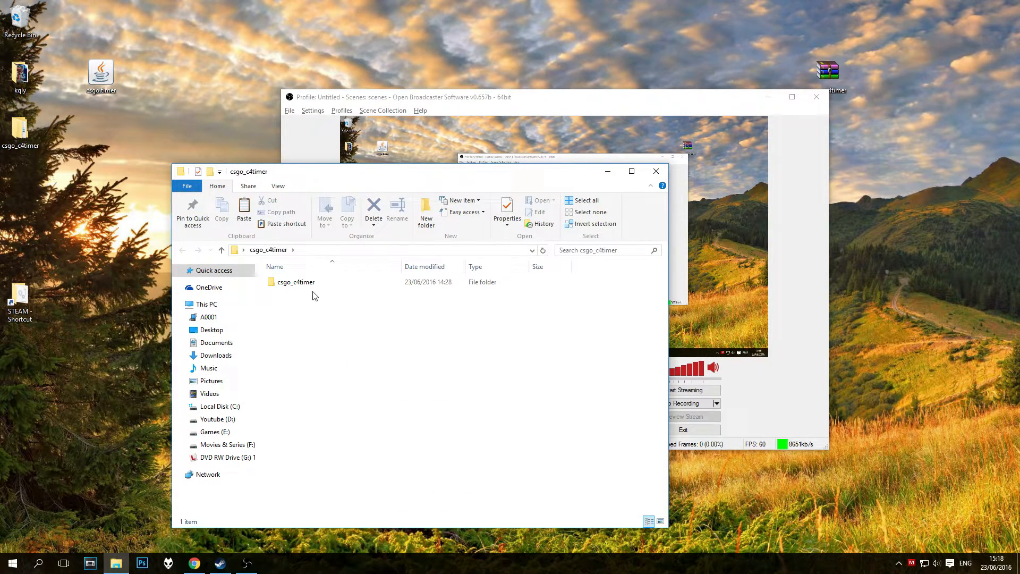
# Enter the inner csgo_c4timer folder and bring up actions for the gamestate_integration_c4timer cfg file
pyautogui.click(296, 282)
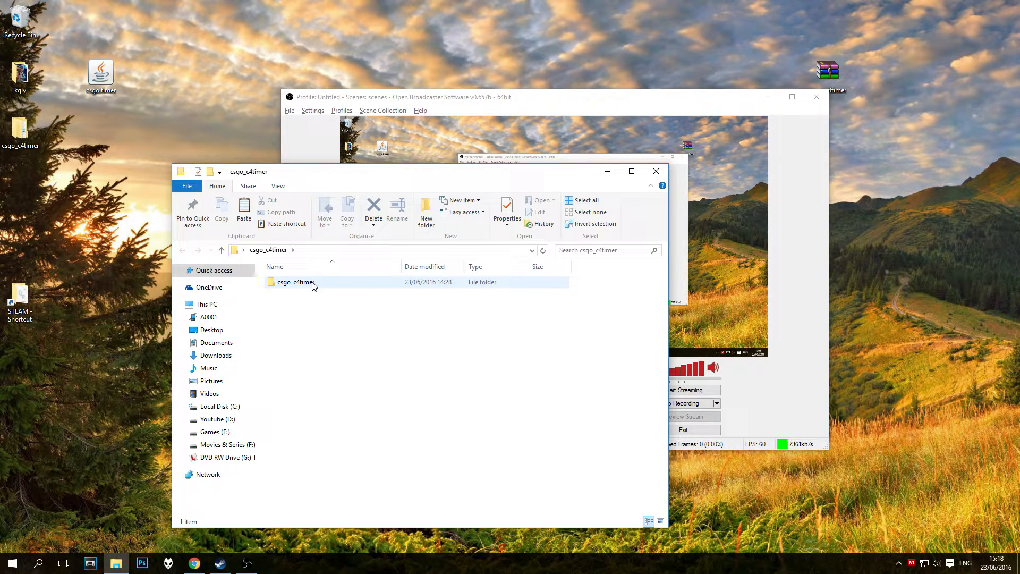
pyautogui.doubleClick(296, 281)
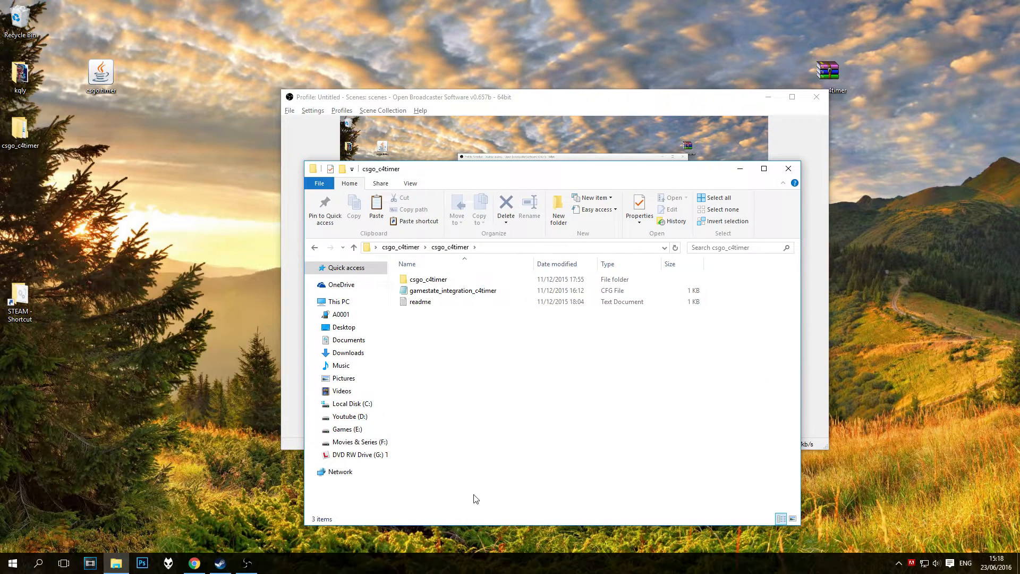
pyautogui.moveTo(447, 390)
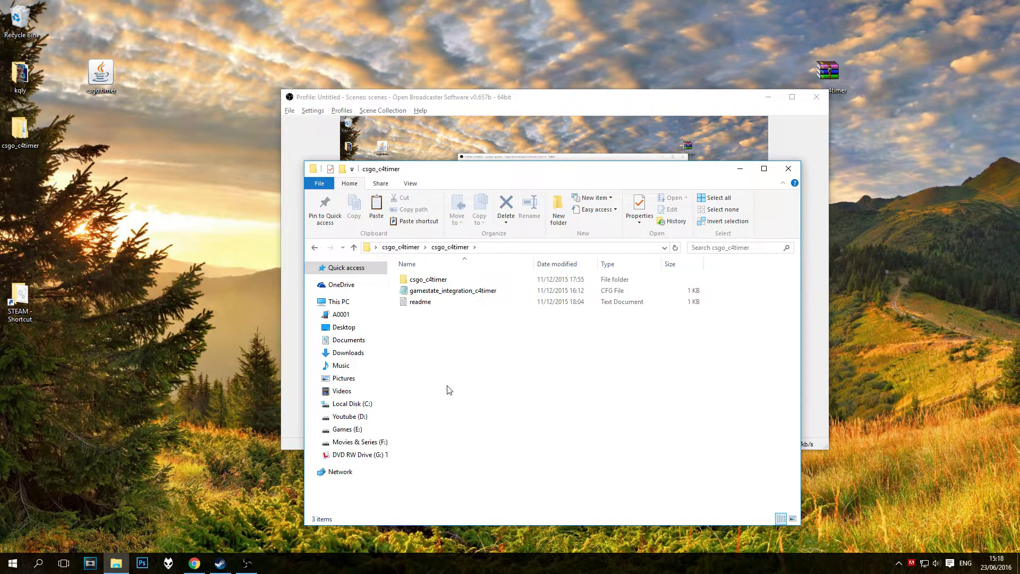
pyautogui.click(453, 290)
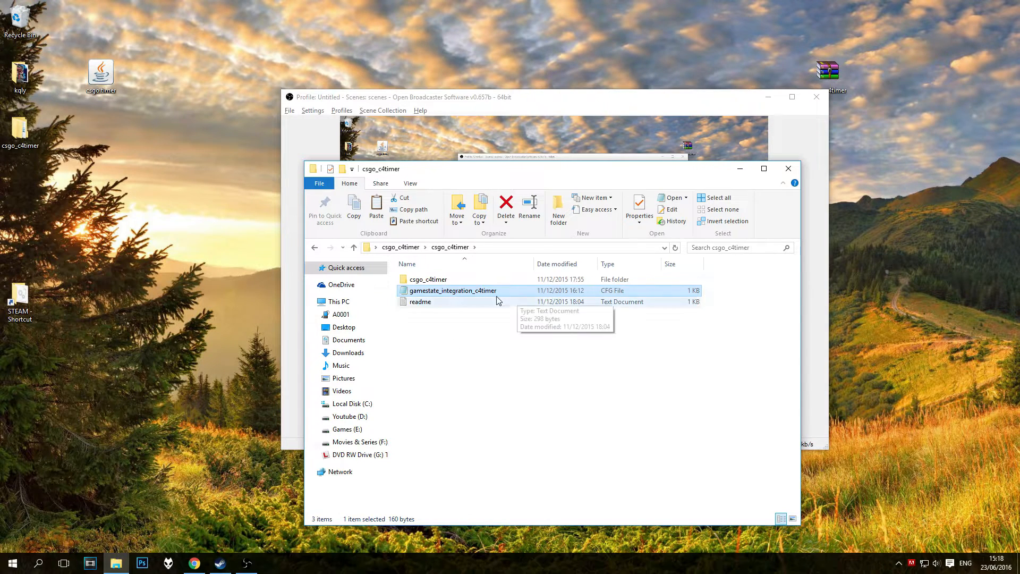
pyautogui.rightClick(453, 290)
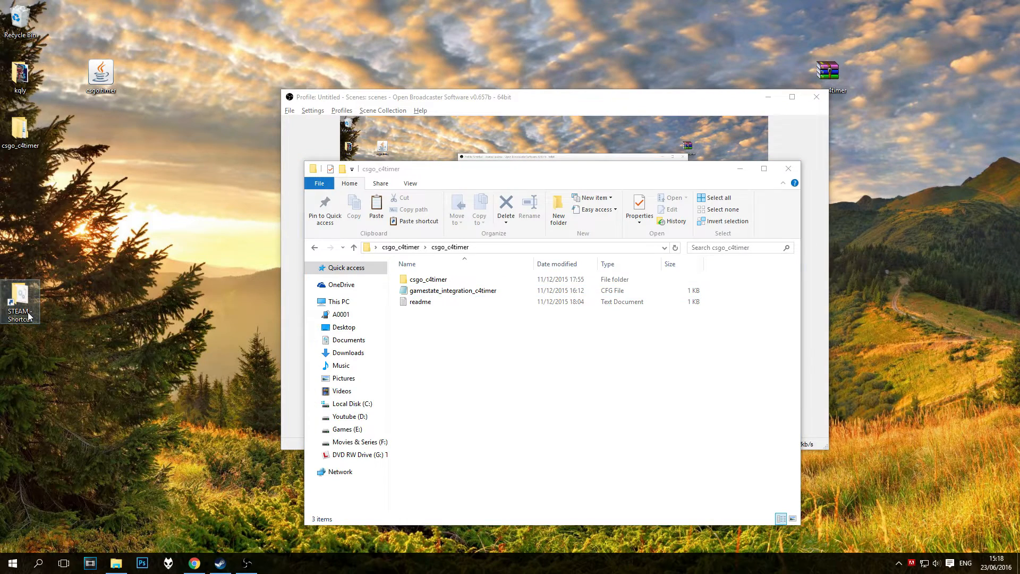
# Navigate Games (E:) > STEAM > steamapps > common > Counter-Strike Global Offensive
pyautogui.doubleClick(19, 301)
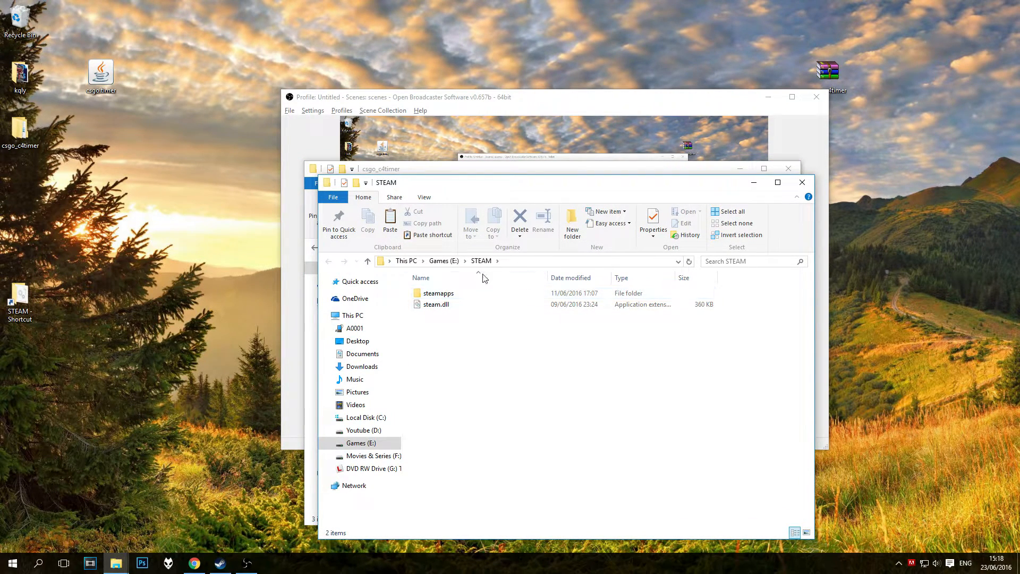
pyautogui.doubleClick(437, 293)
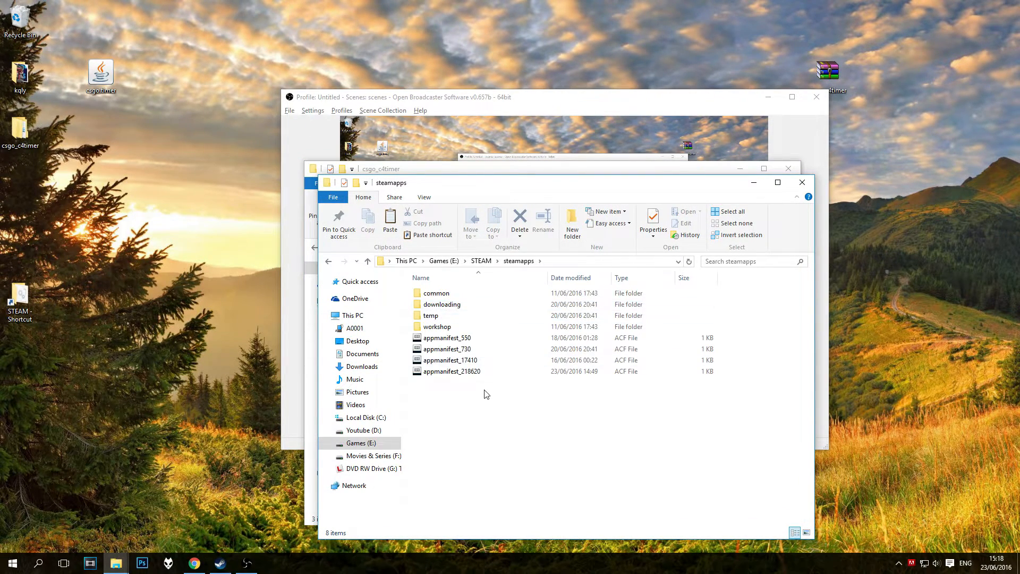
pyautogui.doubleClick(436, 294)
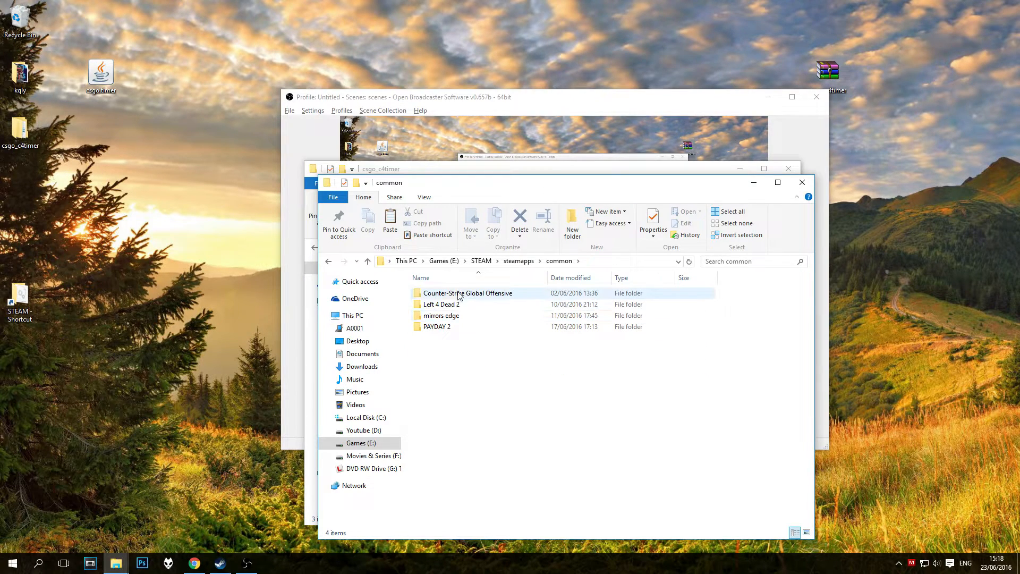
pyautogui.doubleClick(468, 294)
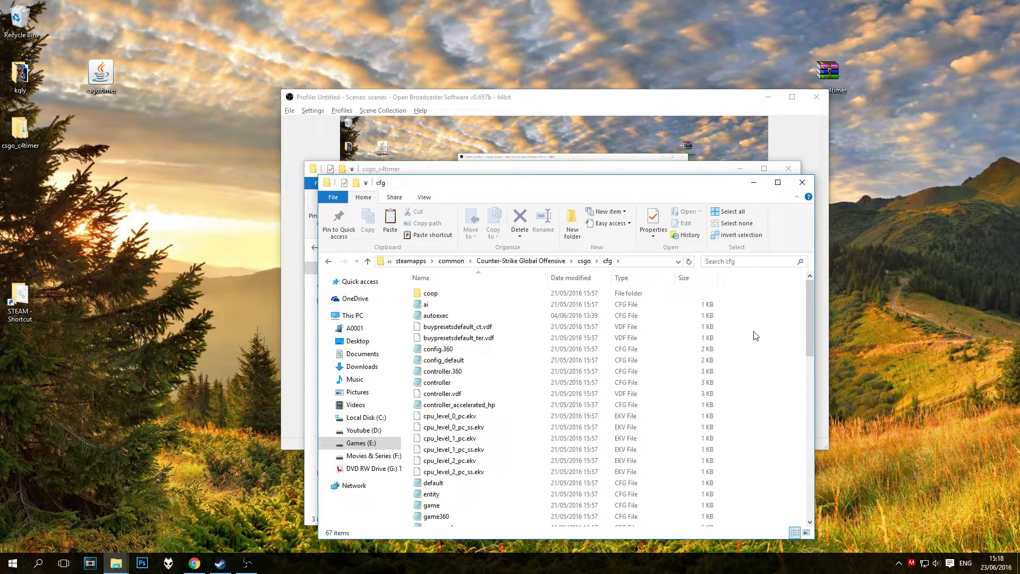
# Paste the cfg file into csgo\cfg, replacing the existing copy, next to gamestate_integration_CSGOTimer
pyautogui.click(390, 221)
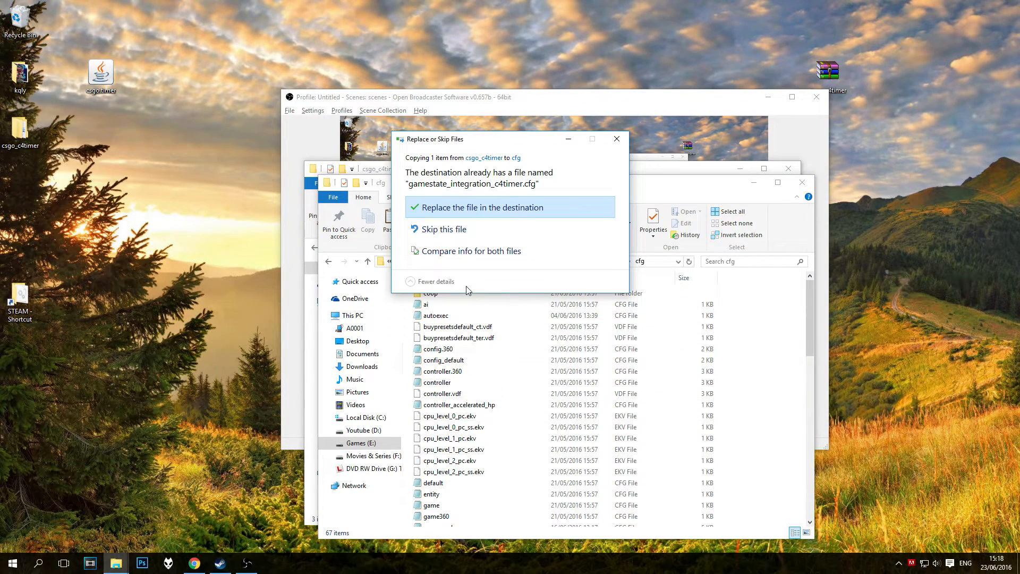
pyautogui.click(479, 207)
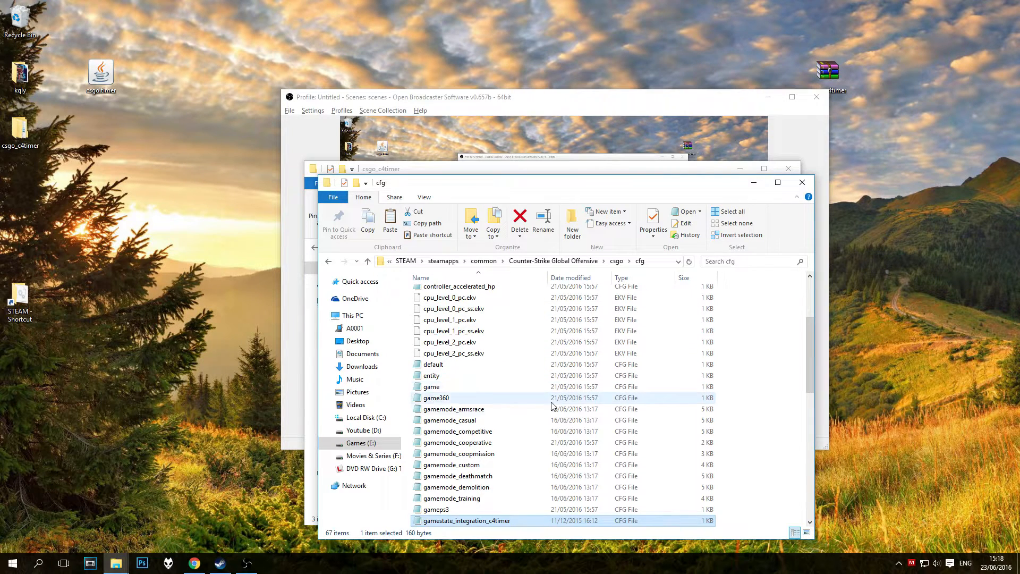
pyautogui.scroll(-3)
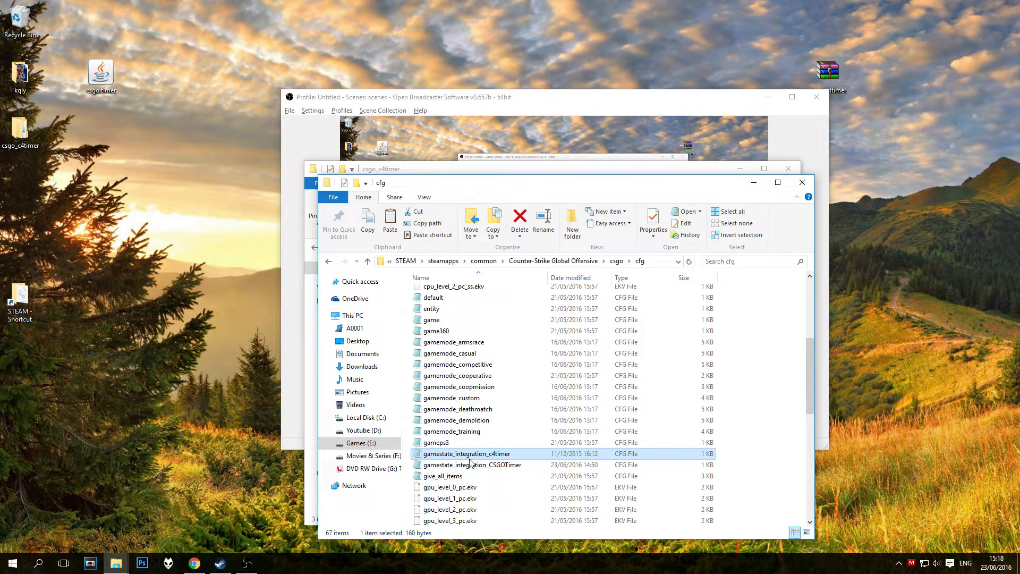
pyautogui.moveTo(172, 419)
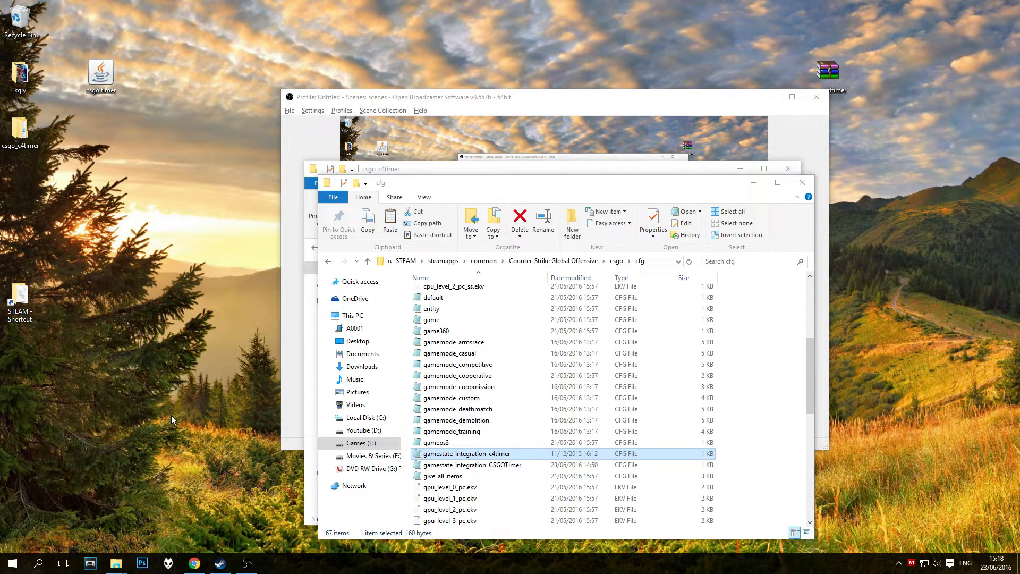
pyautogui.moveTo(148, 422)
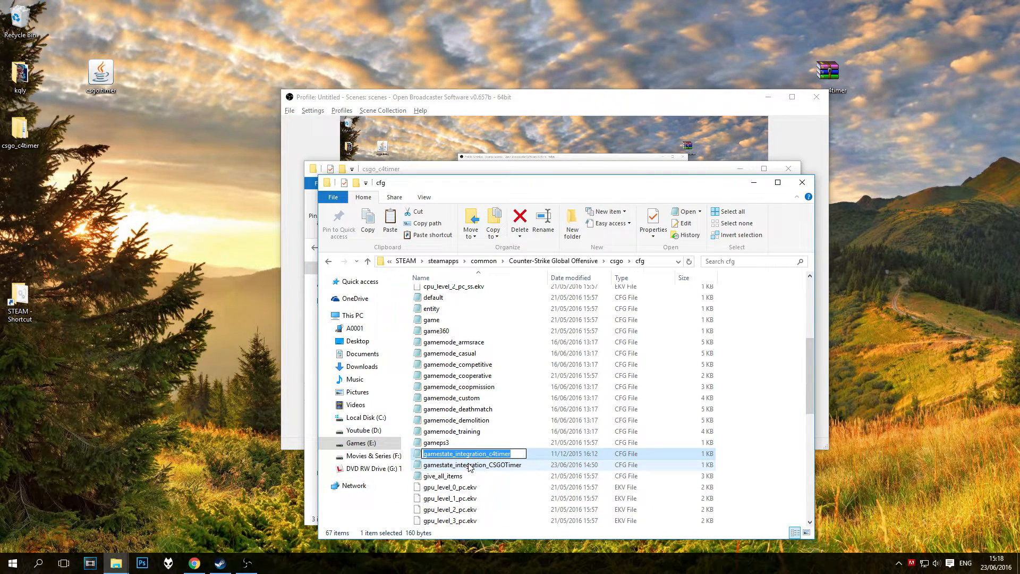
pyautogui.click(472, 464)
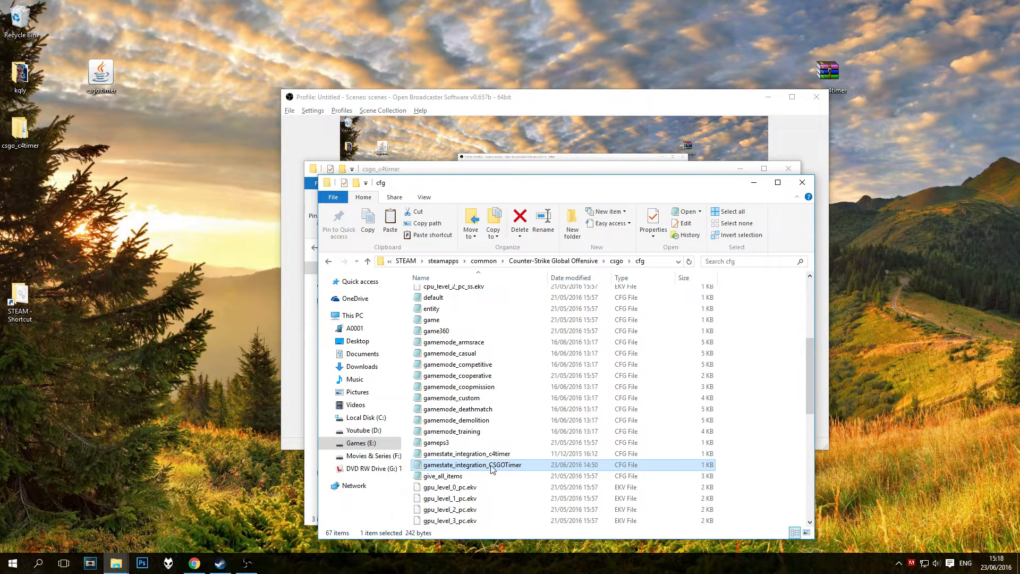
pyautogui.moveTo(524, 470)
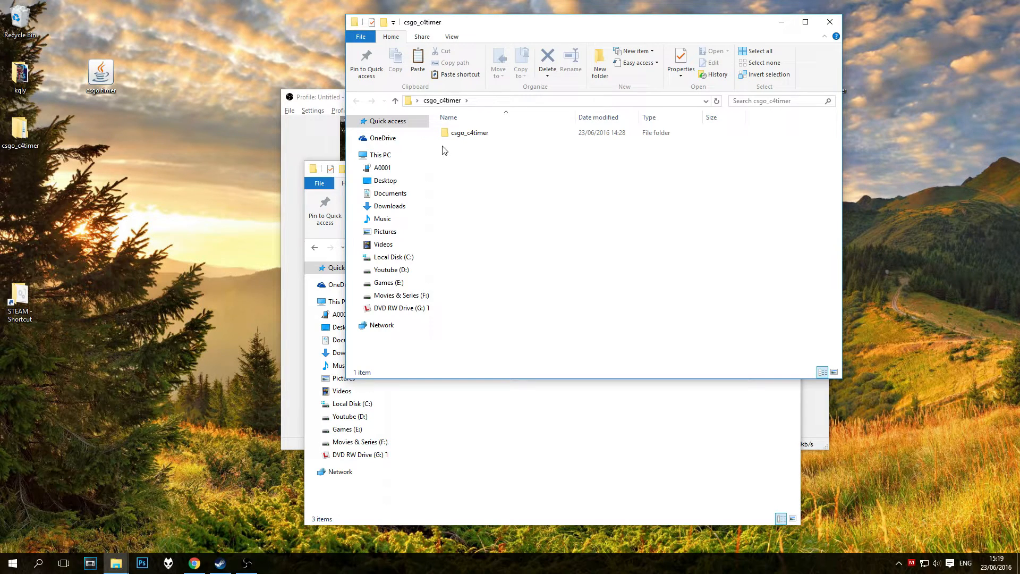
# Launch csgo_c4timer.exe from its inner folder, view the keypad display, then close it
pyautogui.doubleClick(469, 132)
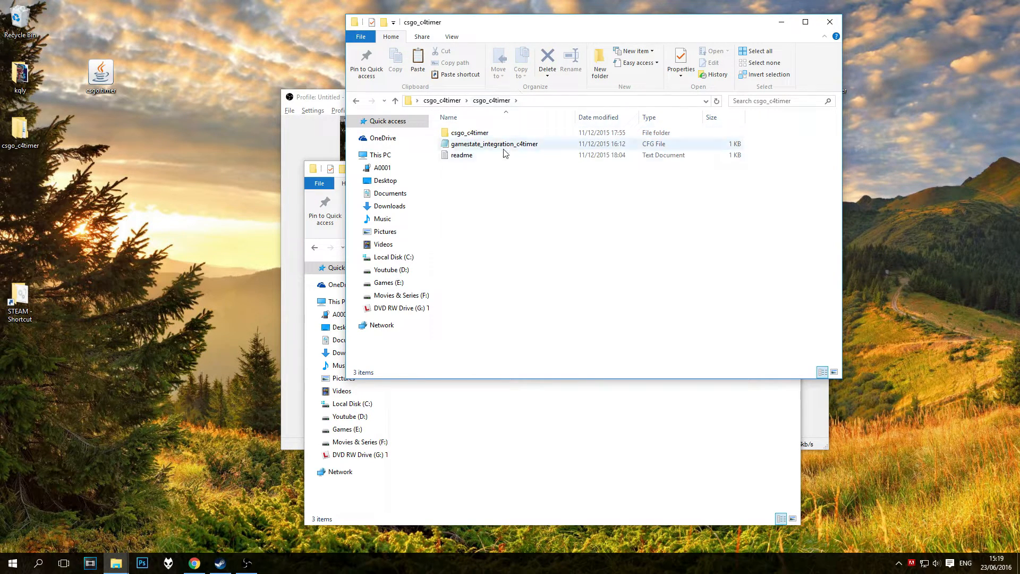
pyautogui.doubleClick(469, 133)
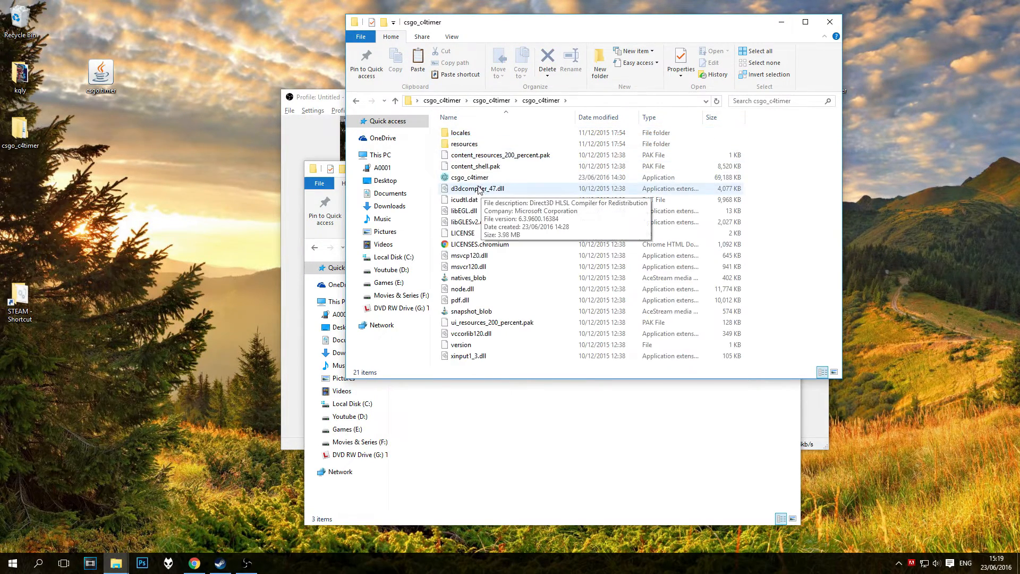
pyautogui.click(469, 178)
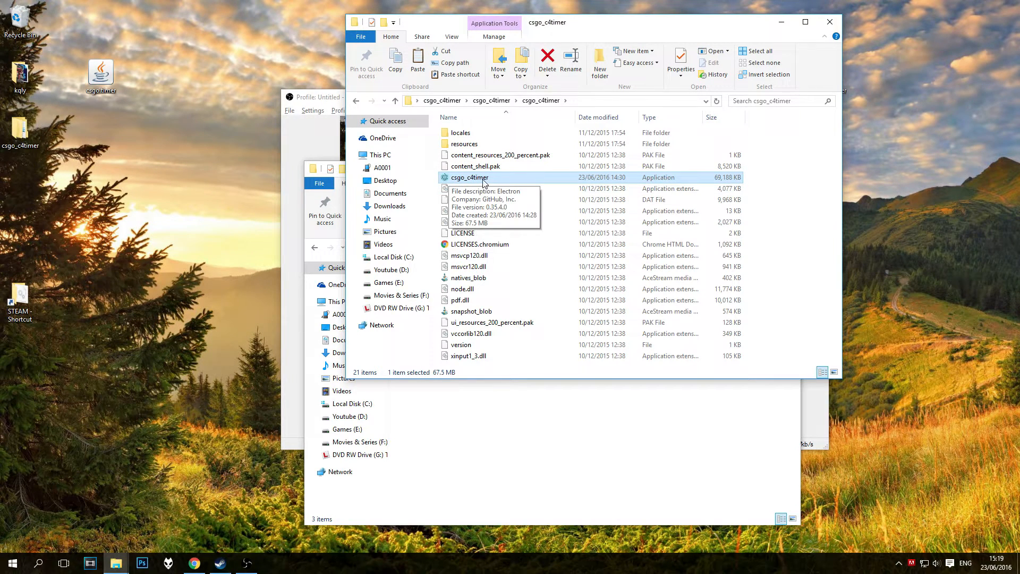
pyautogui.doubleClick(469, 178)
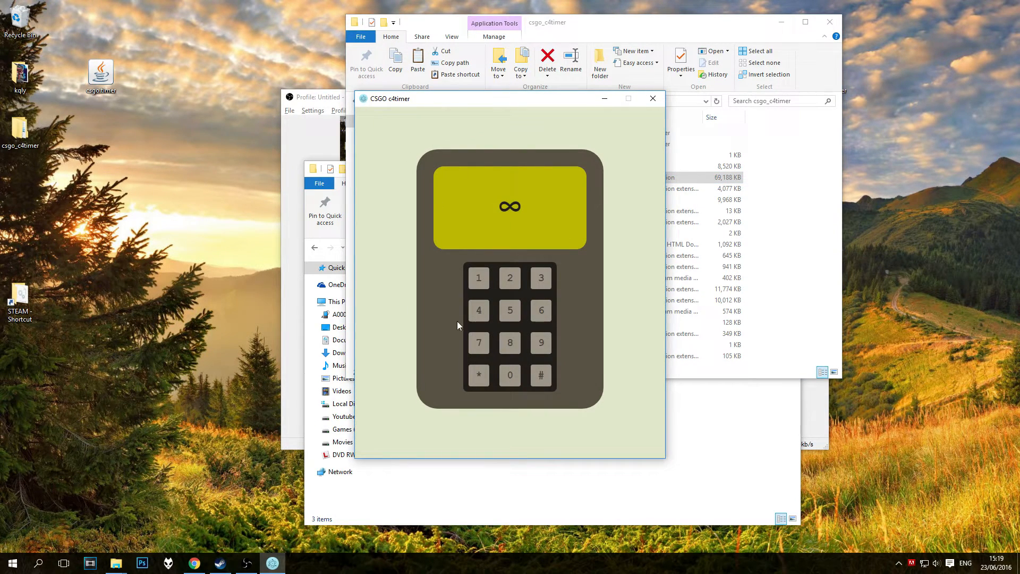
pyautogui.moveTo(551, 273)
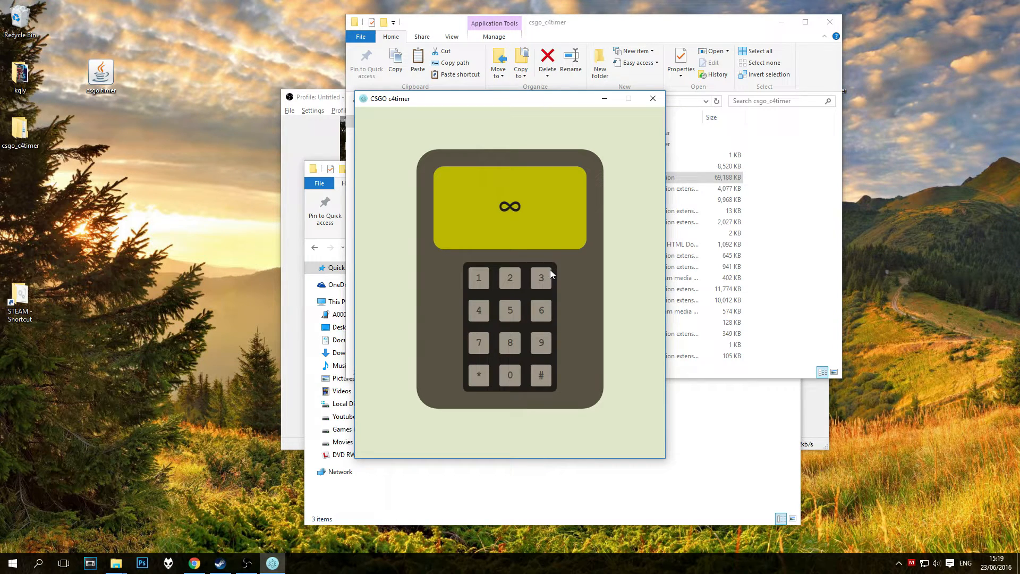
pyautogui.moveTo(652, 98)
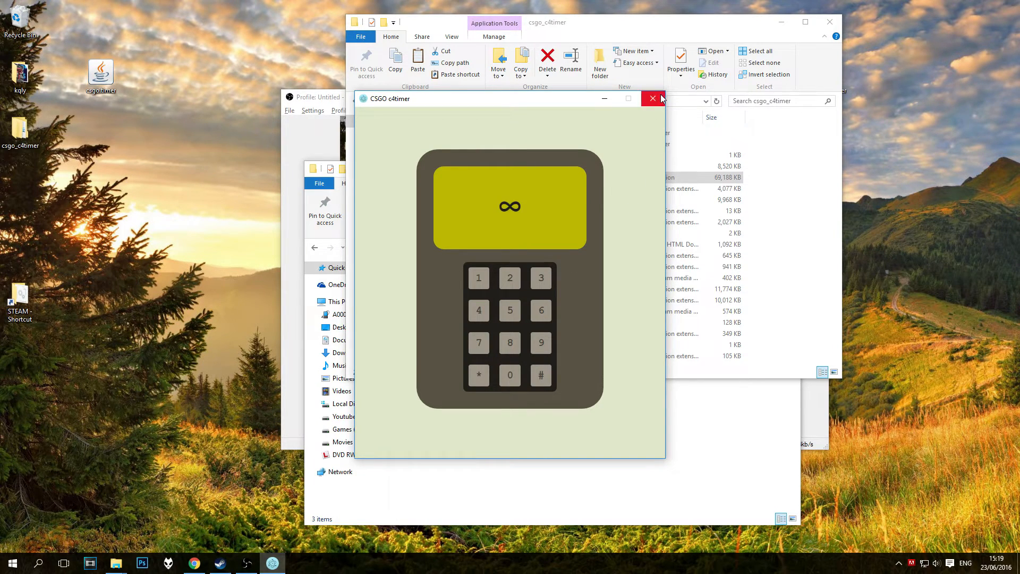
pyautogui.click(652, 98)
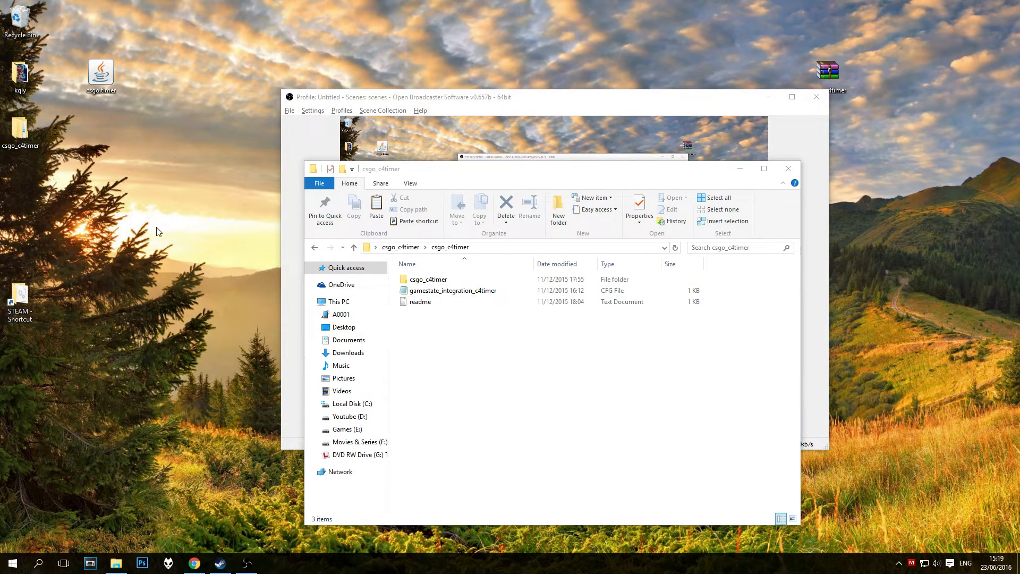
pyautogui.moveTo(144, 561)
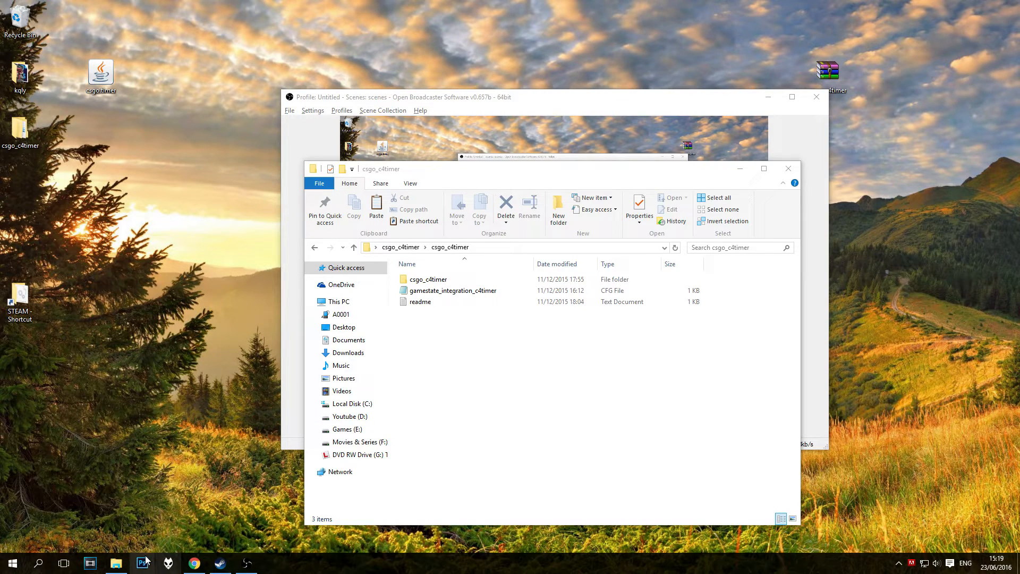
pyautogui.moveTo(89, 447)
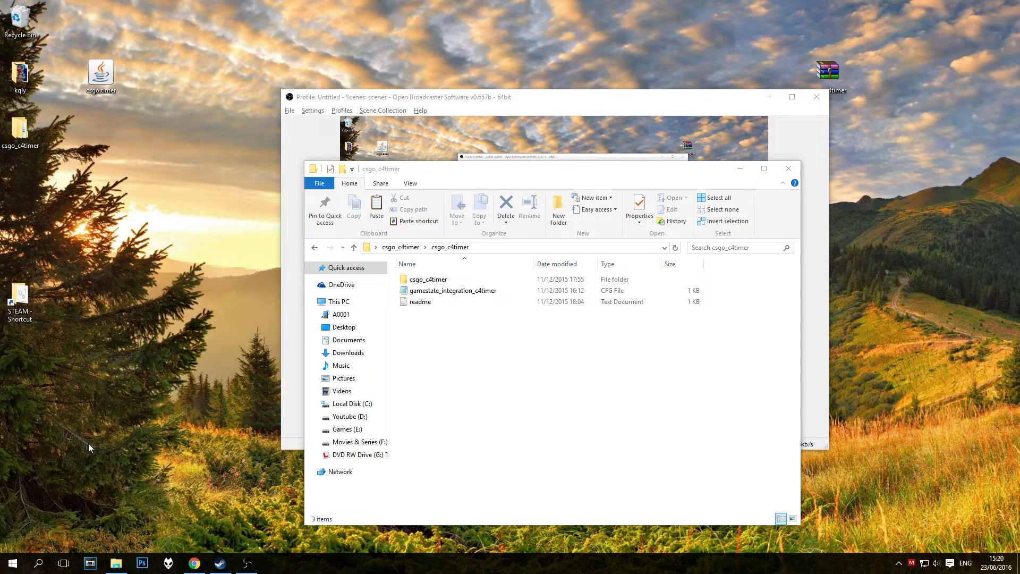
pyautogui.moveTo(118, 53)
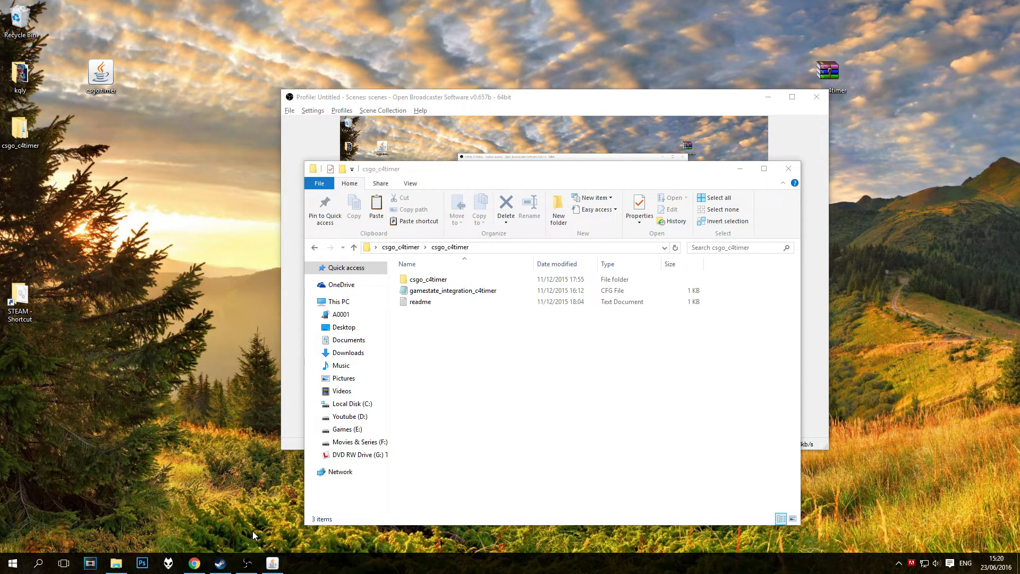
pyautogui.moveTo(225, 201)
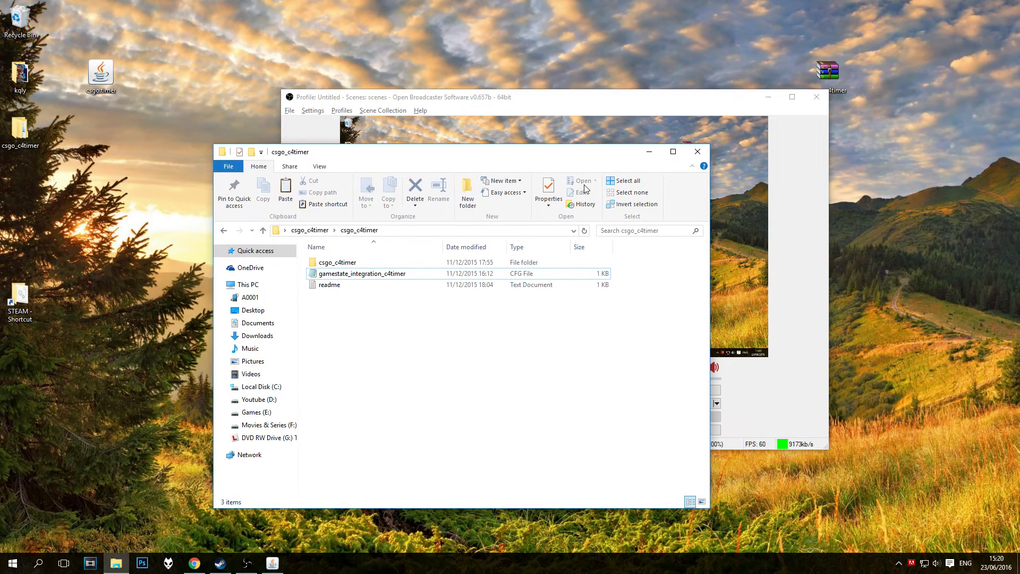
pyautogui.moveTo(583, 181)
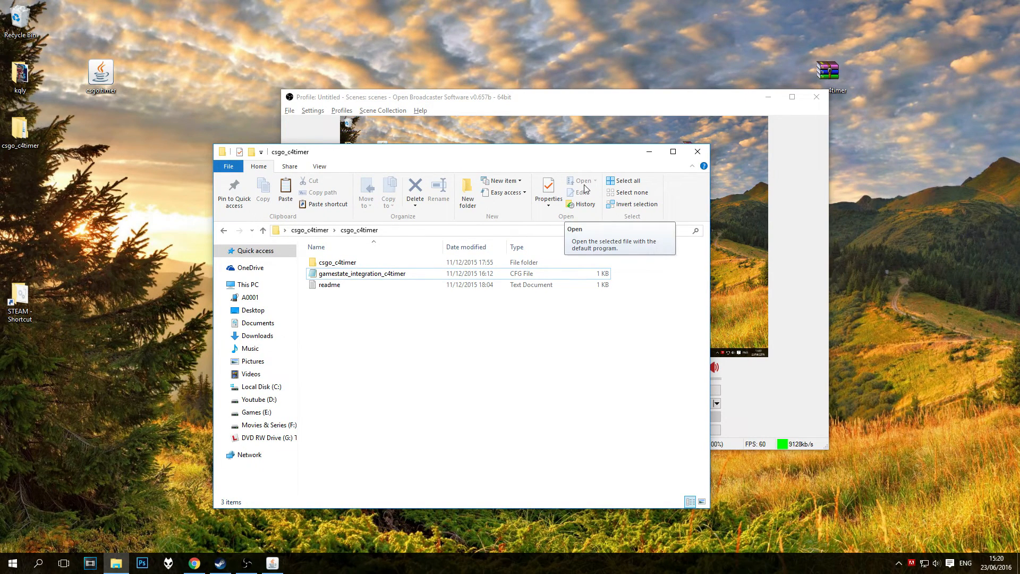